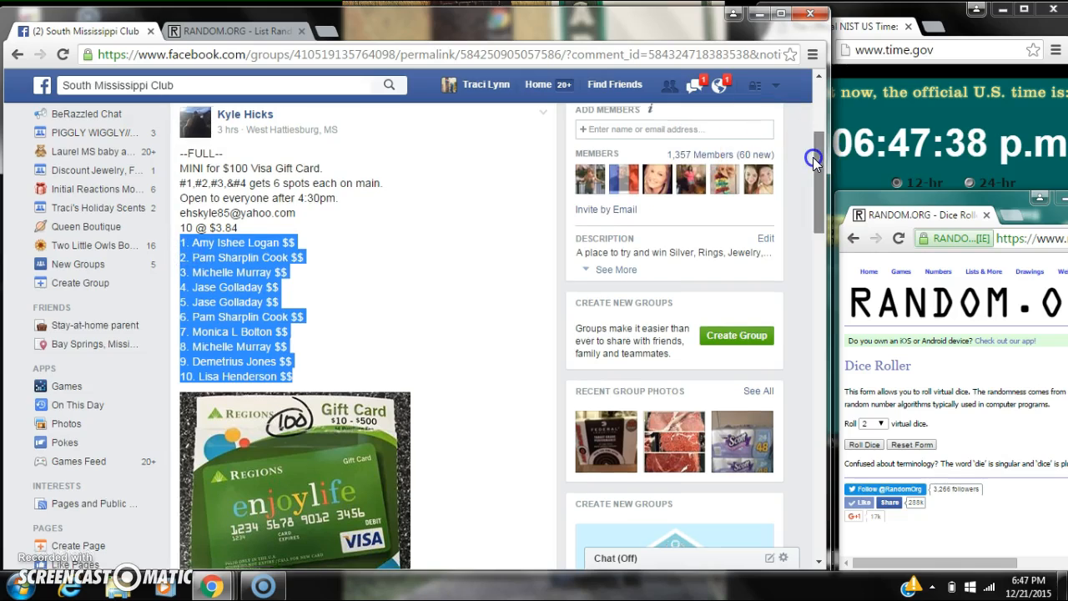
Scroll through the Facebook post's ten-name spot list and its comments.
scroll("down", 3)
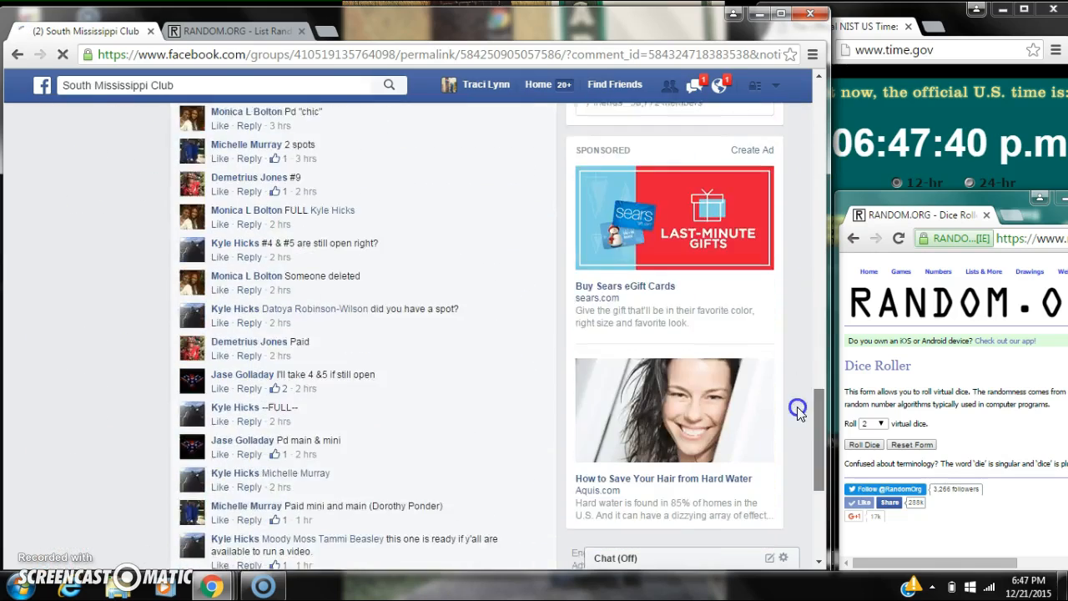
scroll("down", 3)
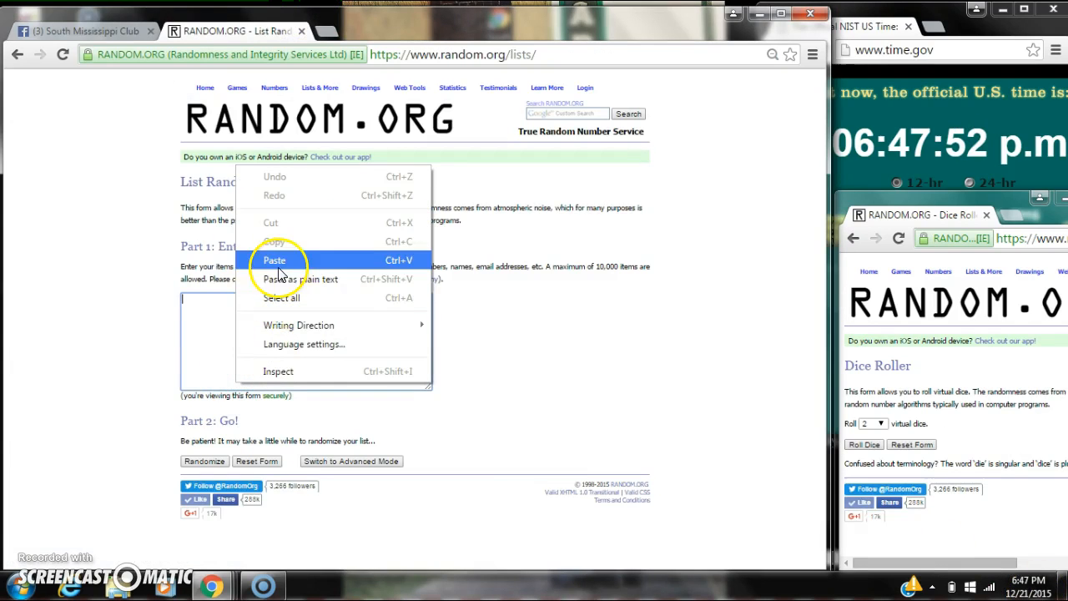
Paste the ten names into the List Randomizer, roll two dice, and randomize the list.
left_click(274, 260)
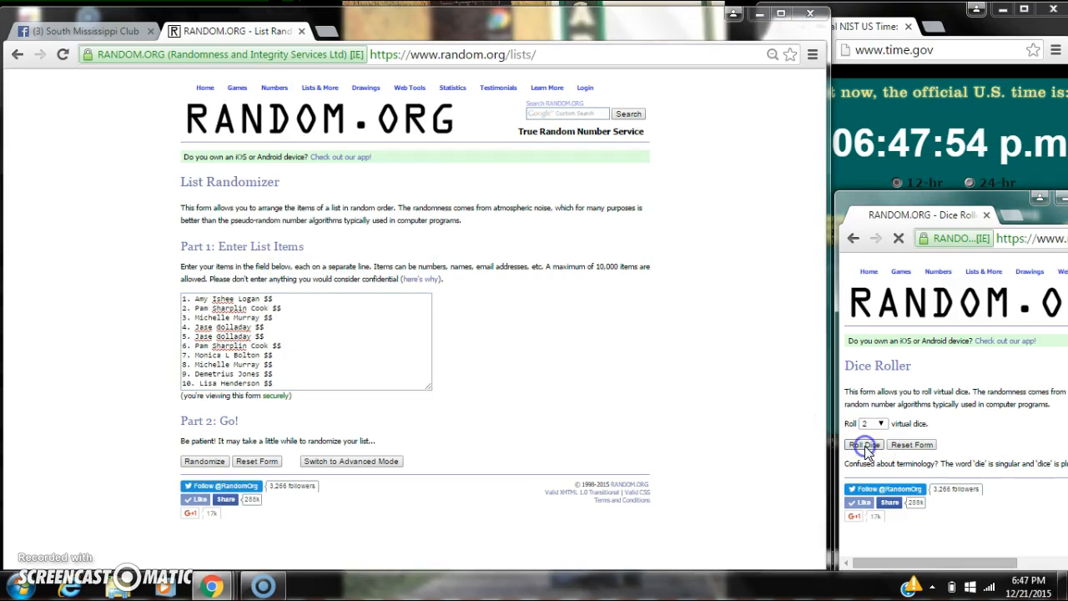
left_click(865, 444)
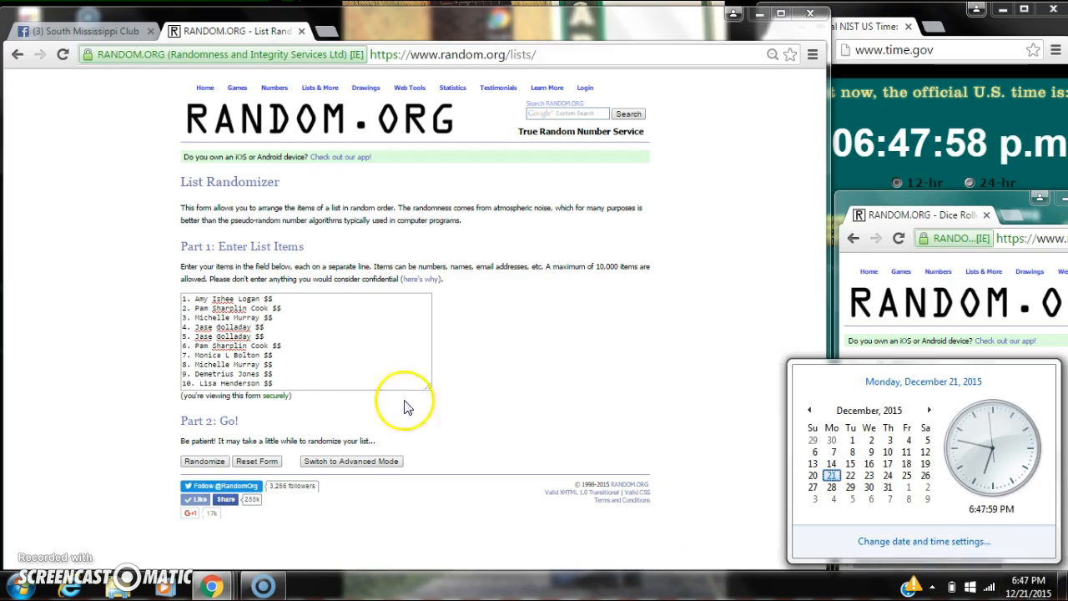
left_click(203, 460)
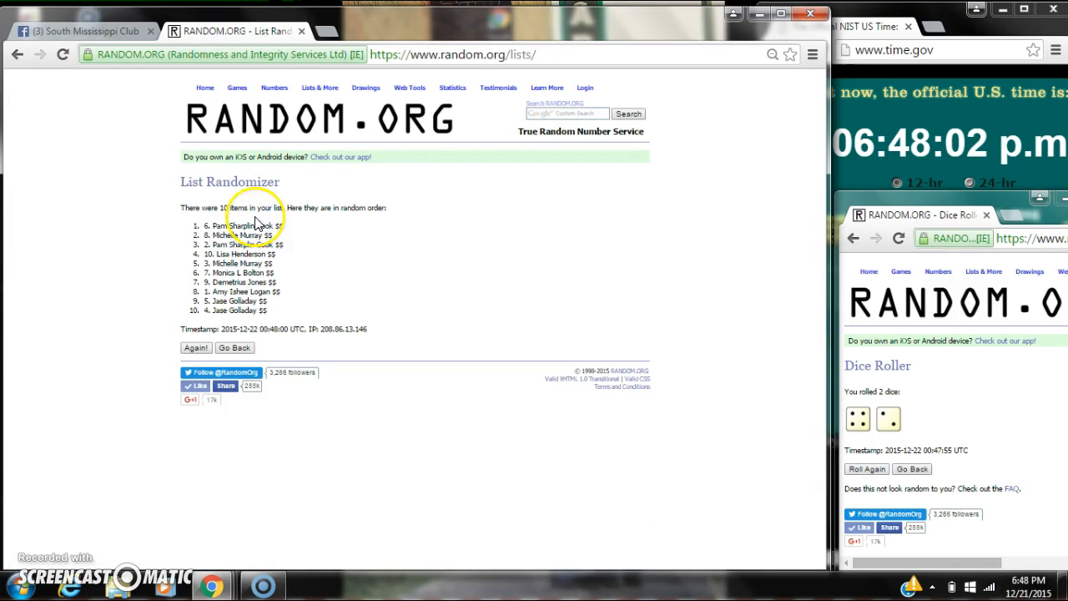
mouse_move(491, 441)
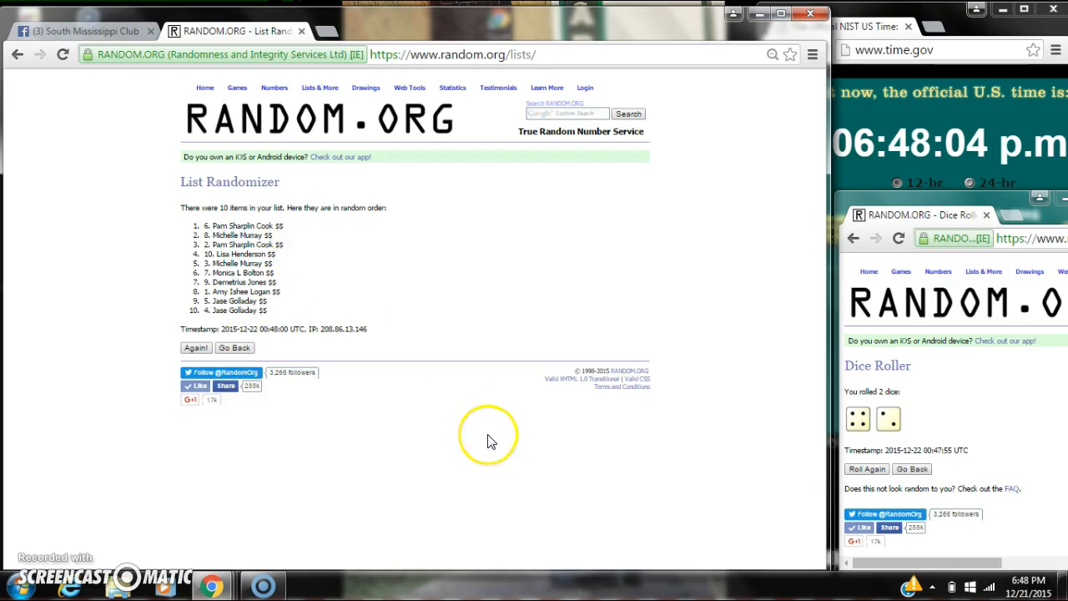
mouse_move(1039, 574)
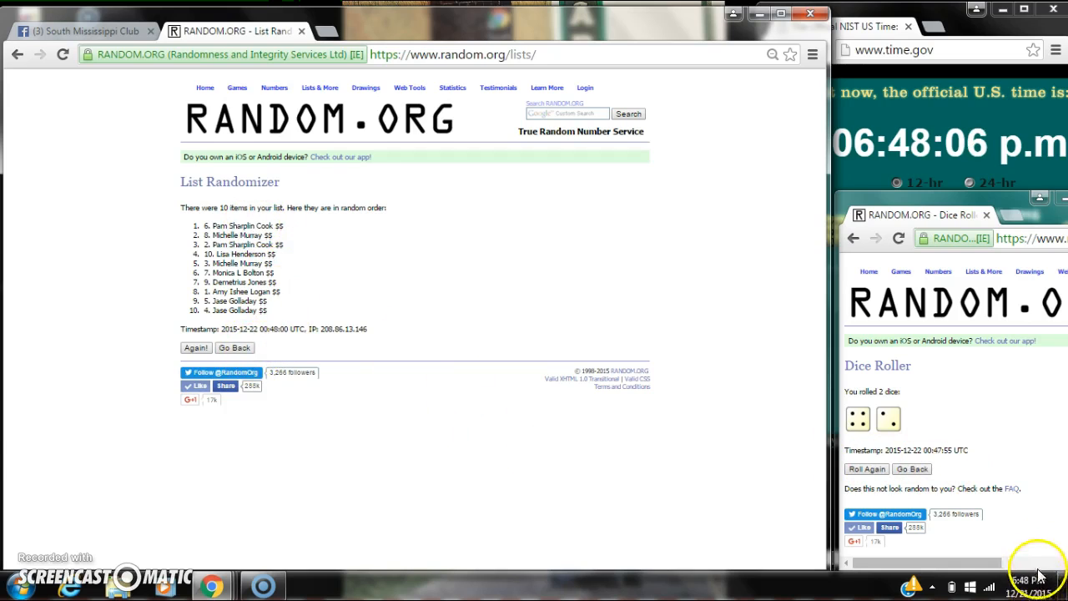
Reshuffle the list with Again! until it reads six randomizations, then return to Facebook.
left_click(1035, 580)
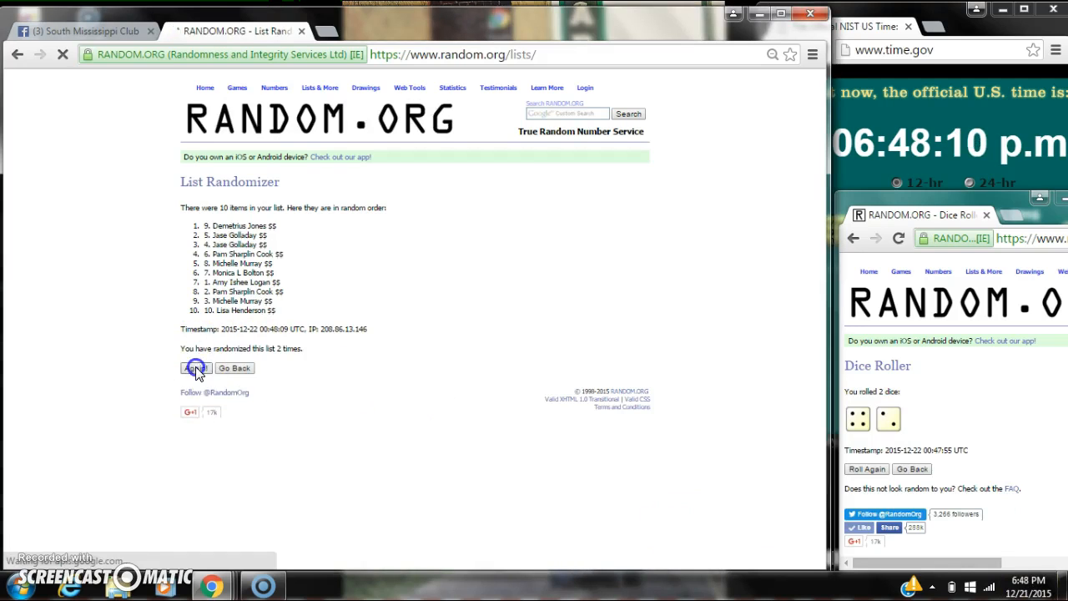
left_click(196, 368)
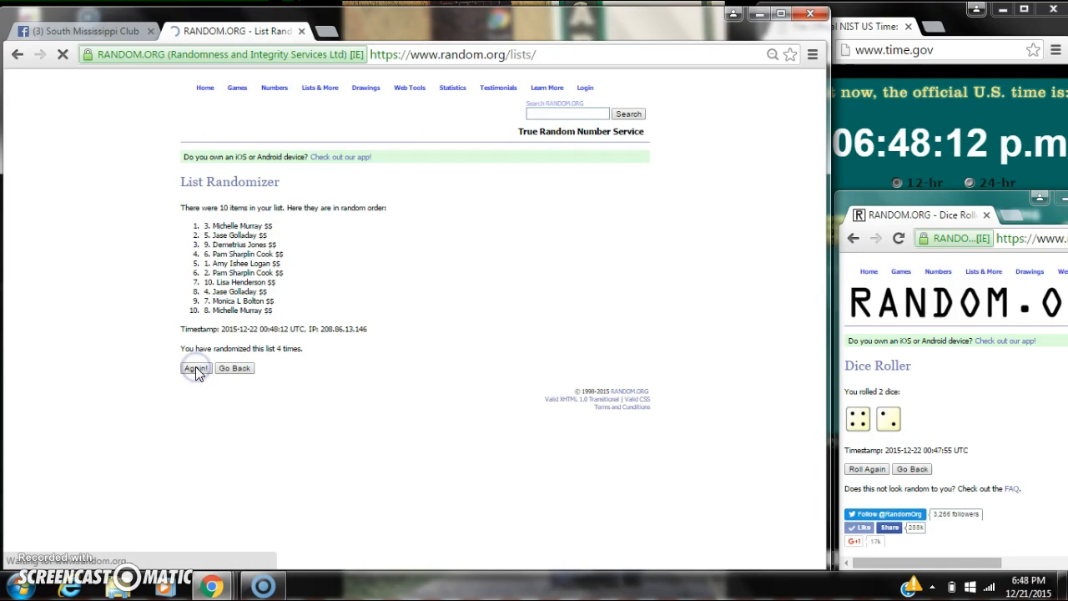
left_click(195, 368)
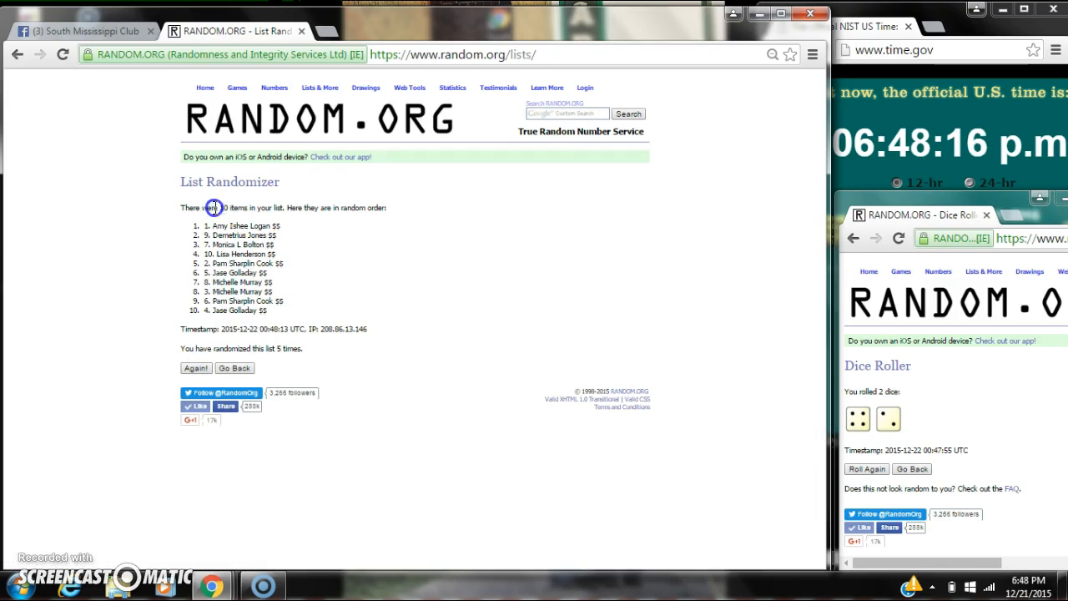
mouse_move(493, 443)
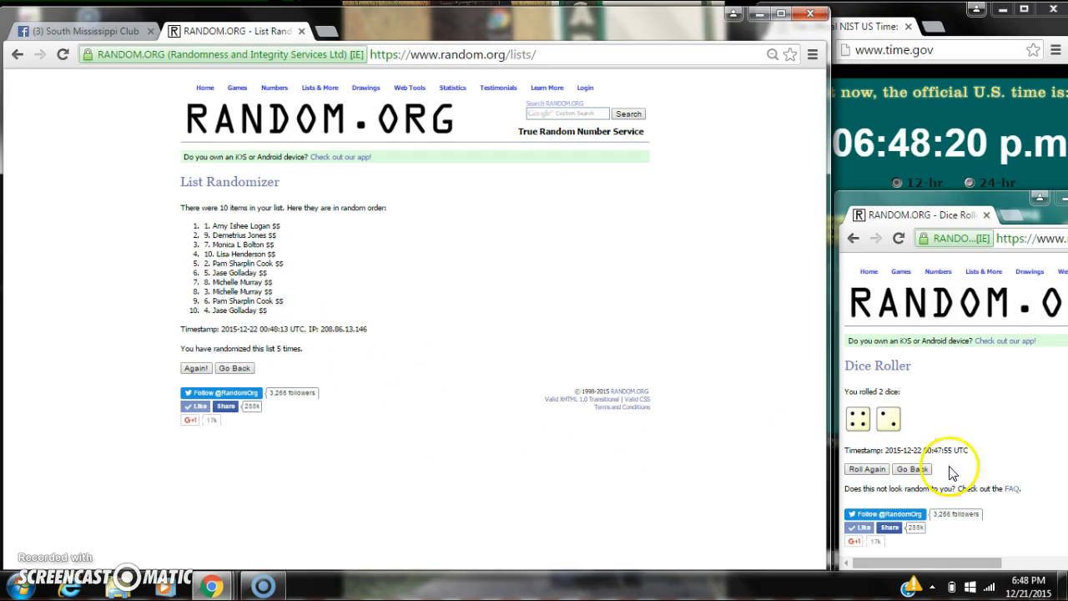
left_click(1028, 581)
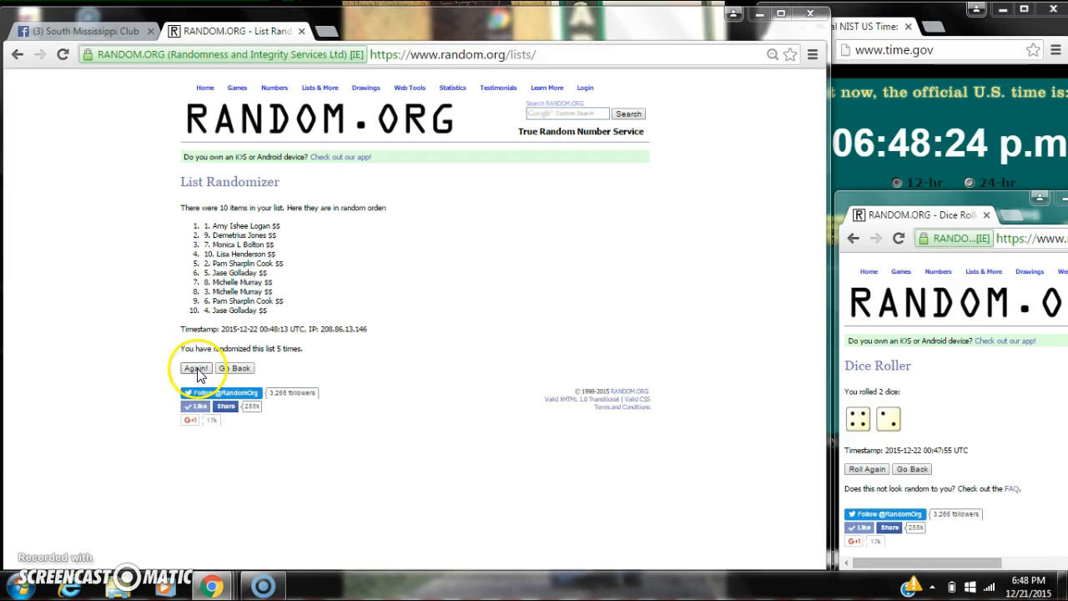
left_click(196, 368)
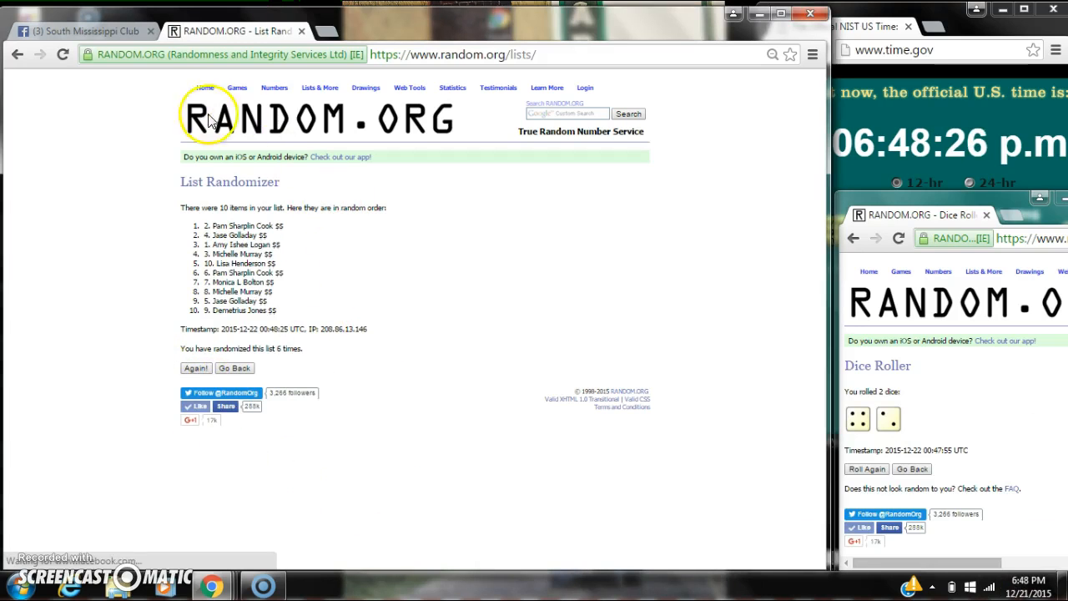
left_click(83, 31)
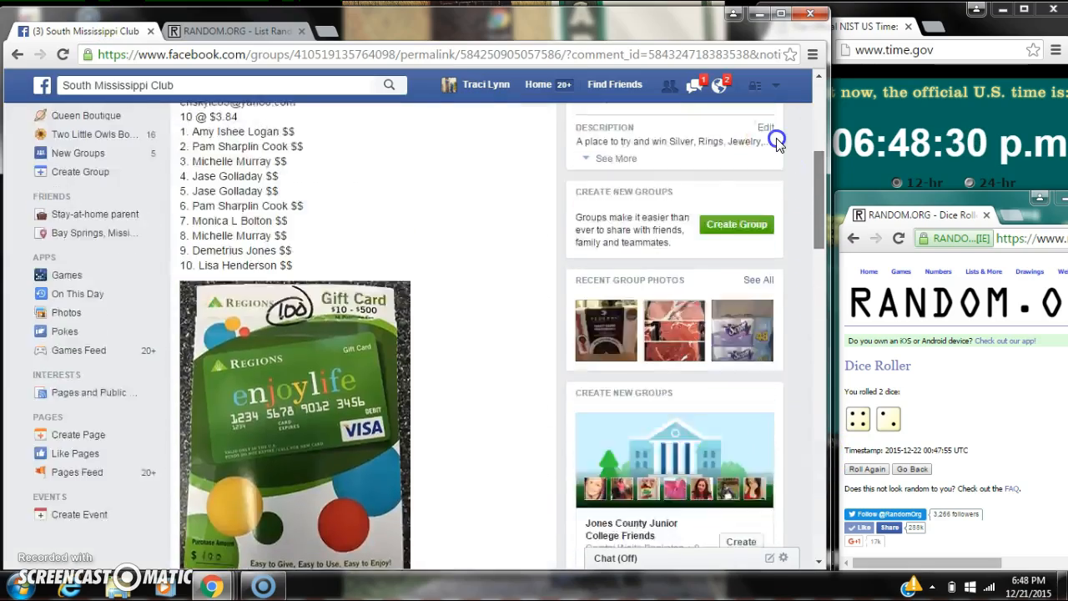
scroll("down", 3)
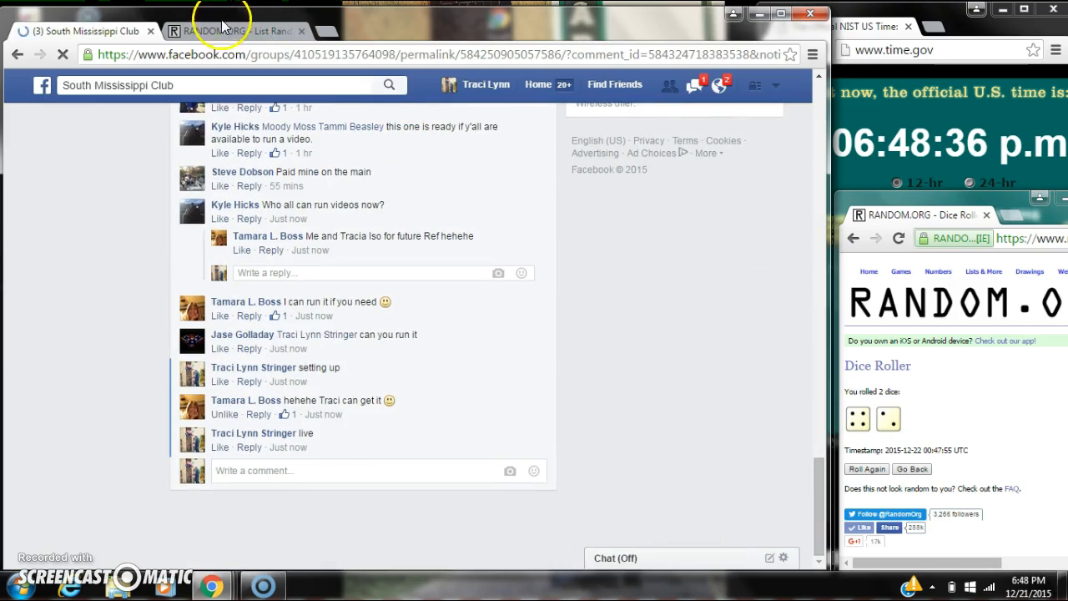
left_click(234, 31)
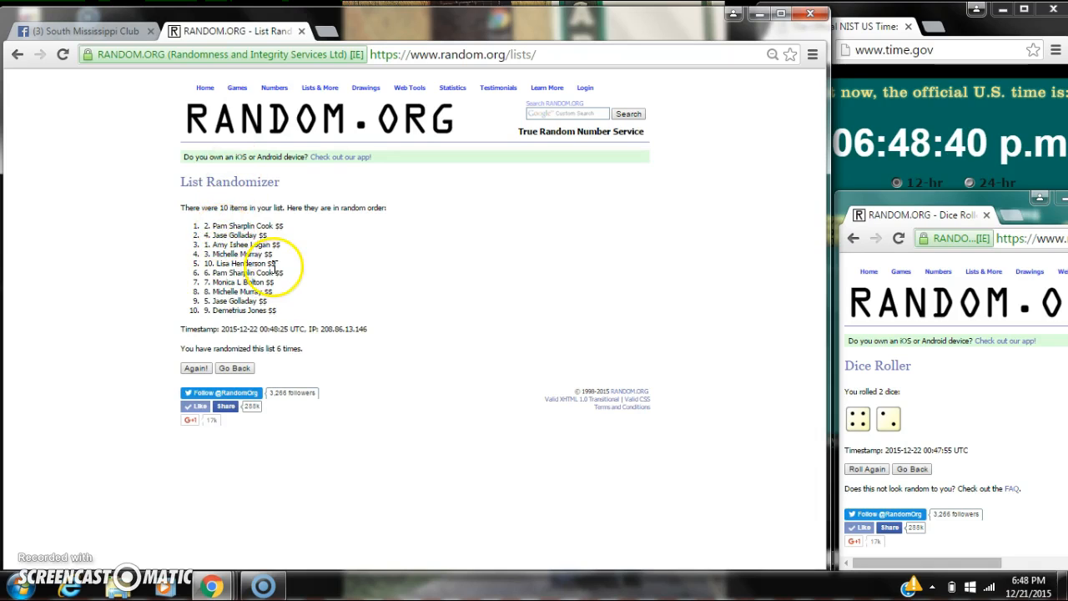
left_click_drag(188, 208, 275, 263)
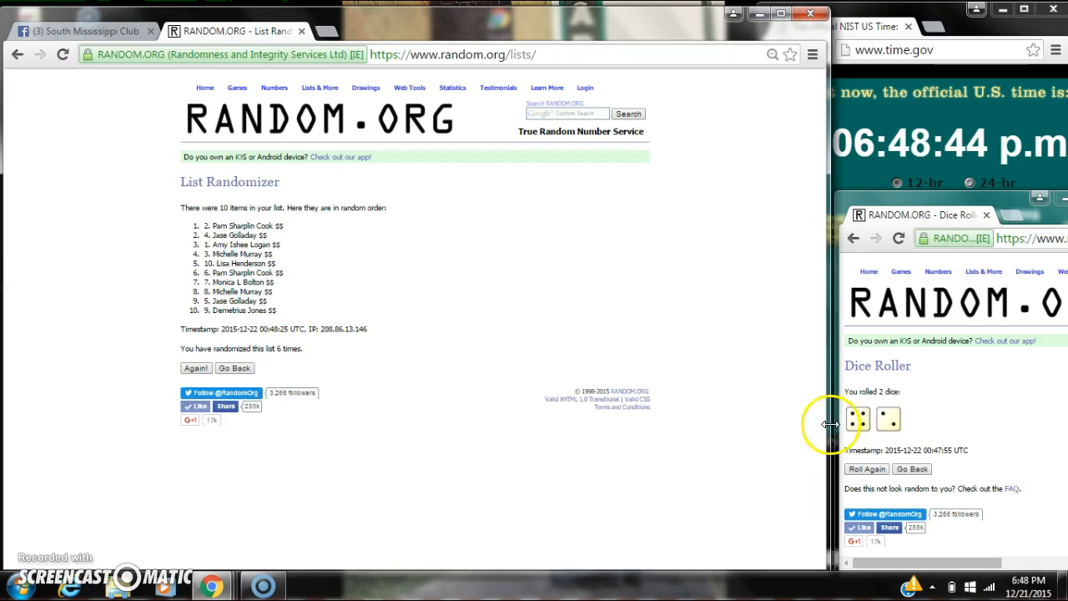
left_click(83, 31)
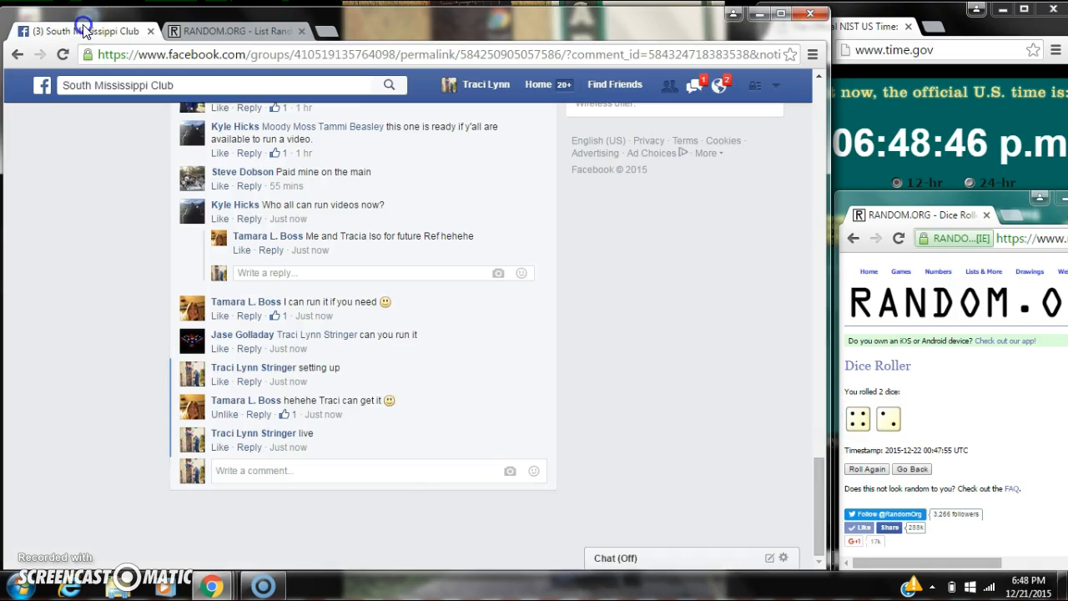
Post a 'done' comment on the group post and return to the final shuffled list.
type("done")
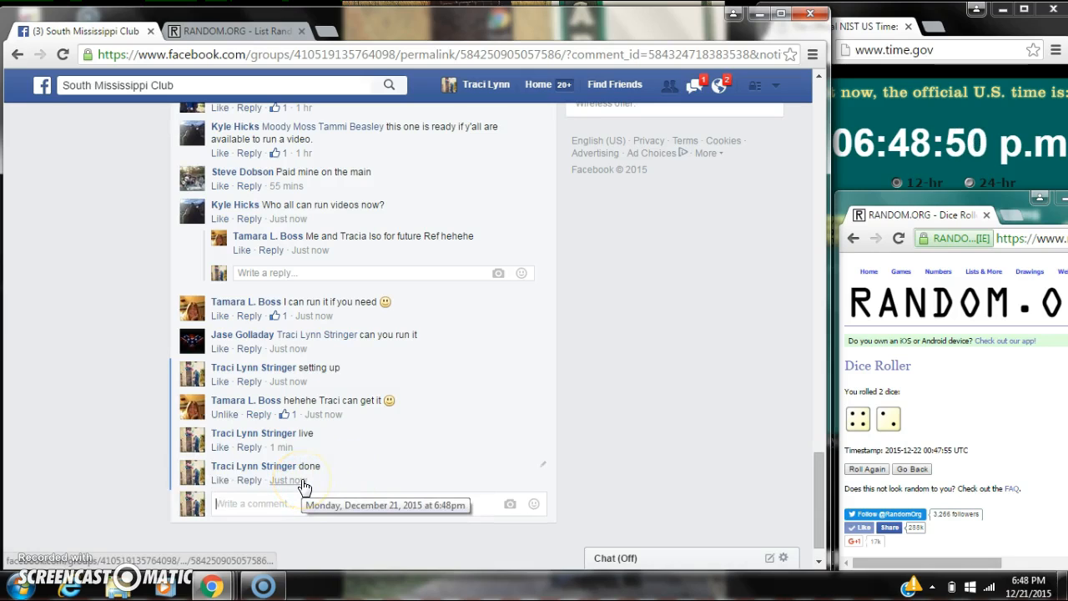
left_click(1027, 582)
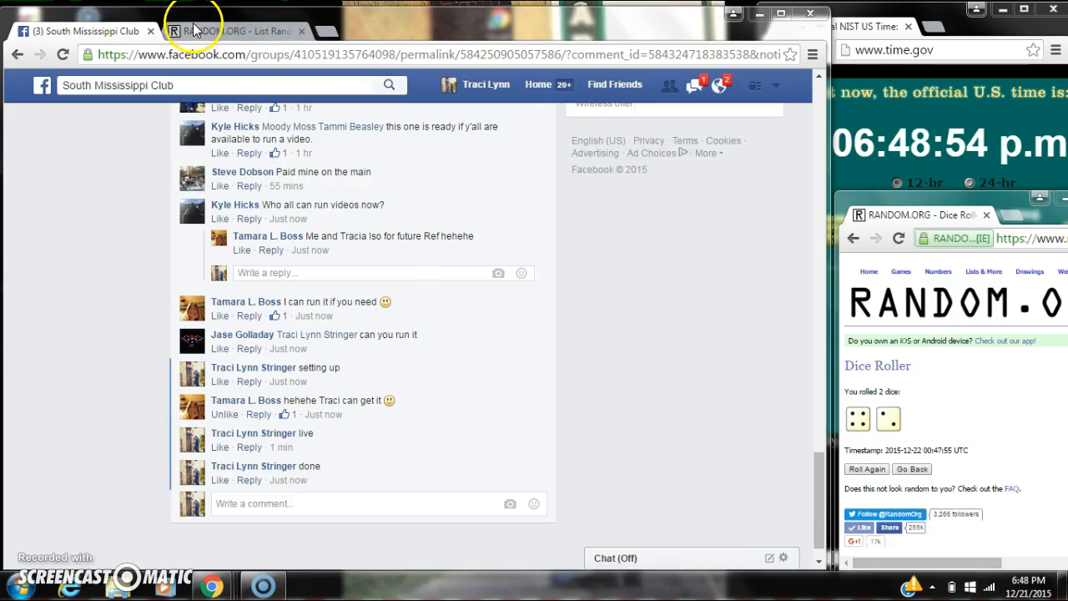
left_click(234, 31)
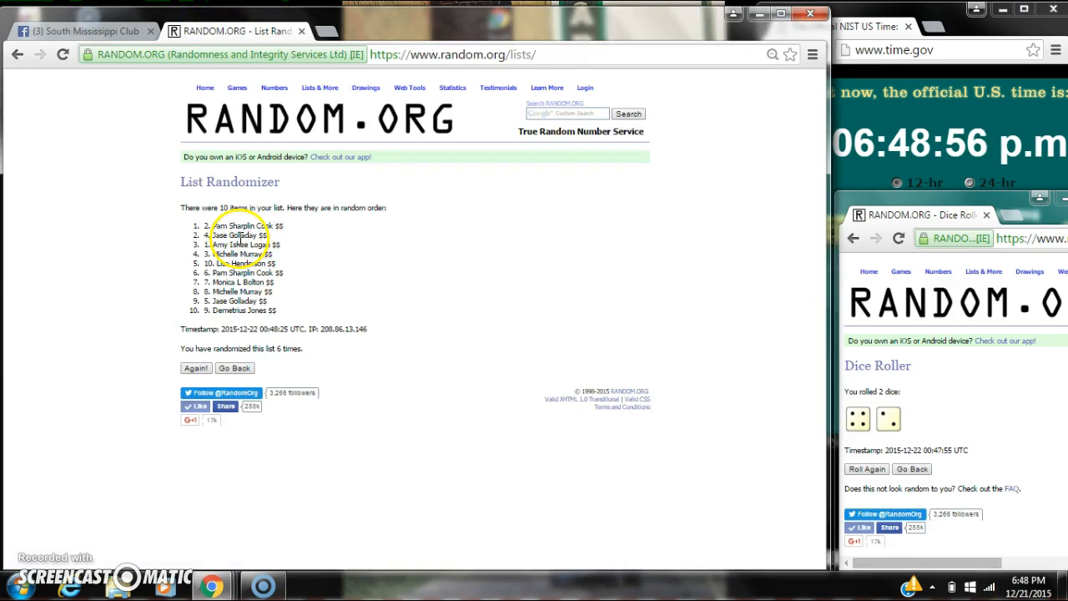